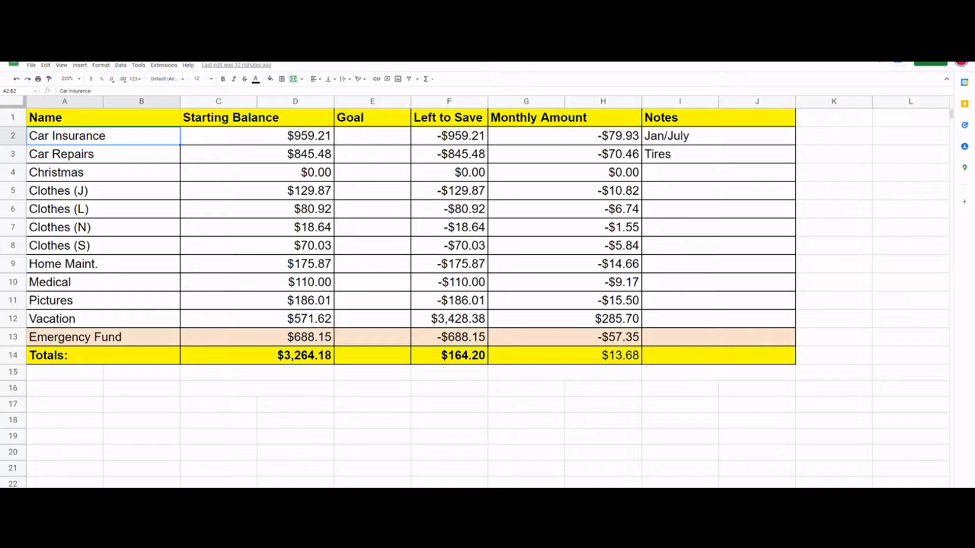
pyautogui.moveTo(171, 420)
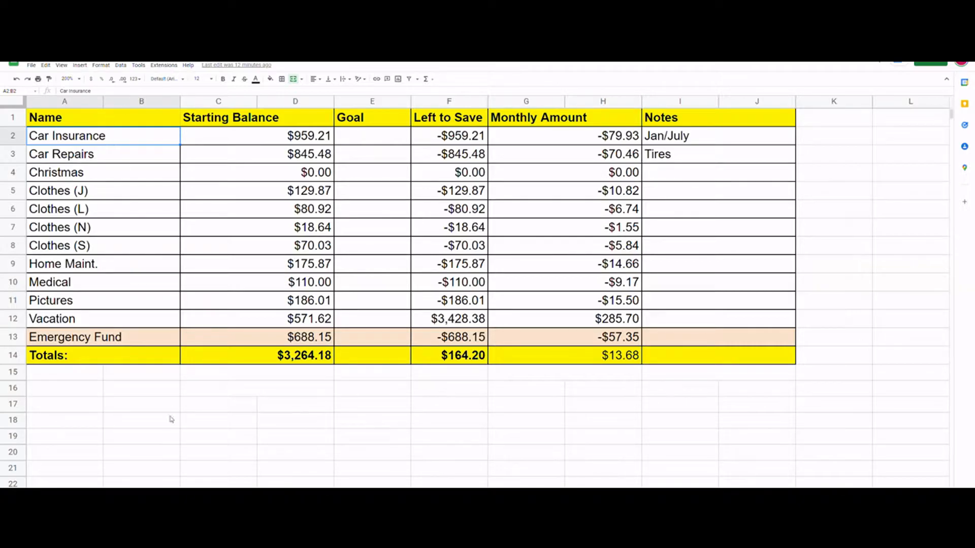
pyautogui.moveTo(161, 329)
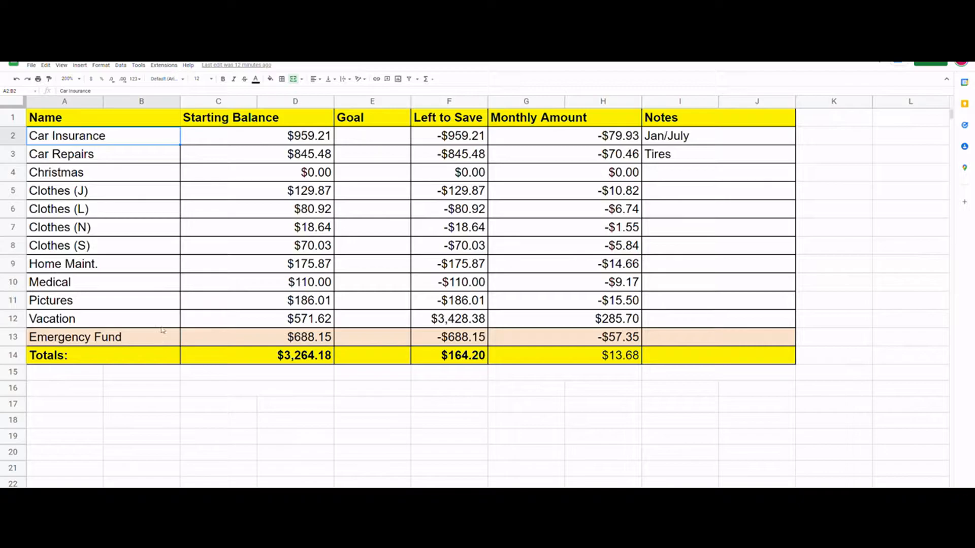
pyautogui.moveTo(137, 102)
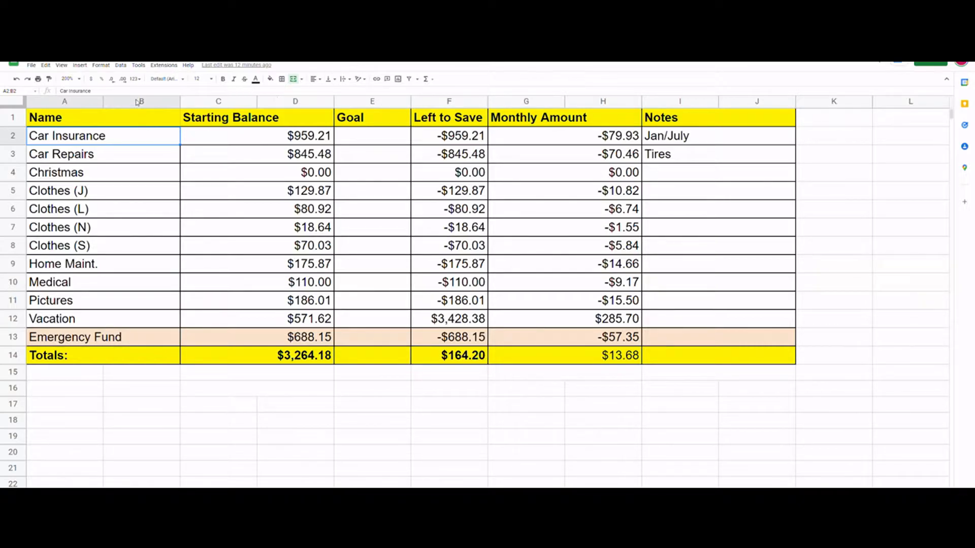
pyautogui.moveTo(815, 146)
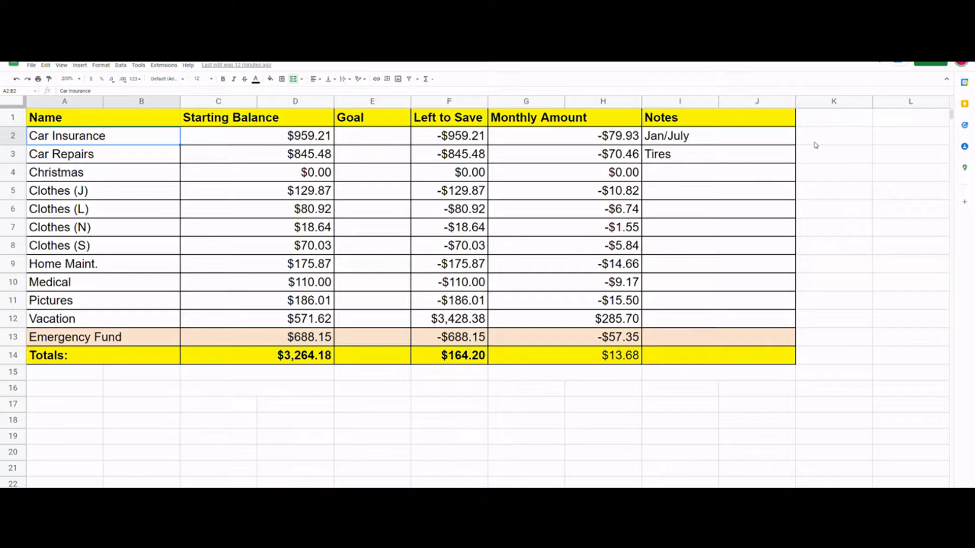
pyautogui.moveTo(833, 161)
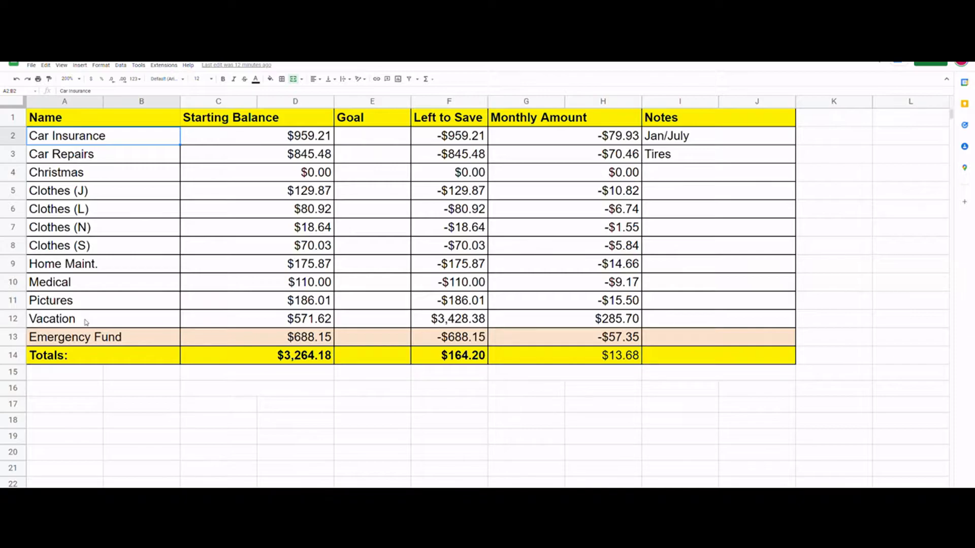
pyautogui.moveTo(80, 342)
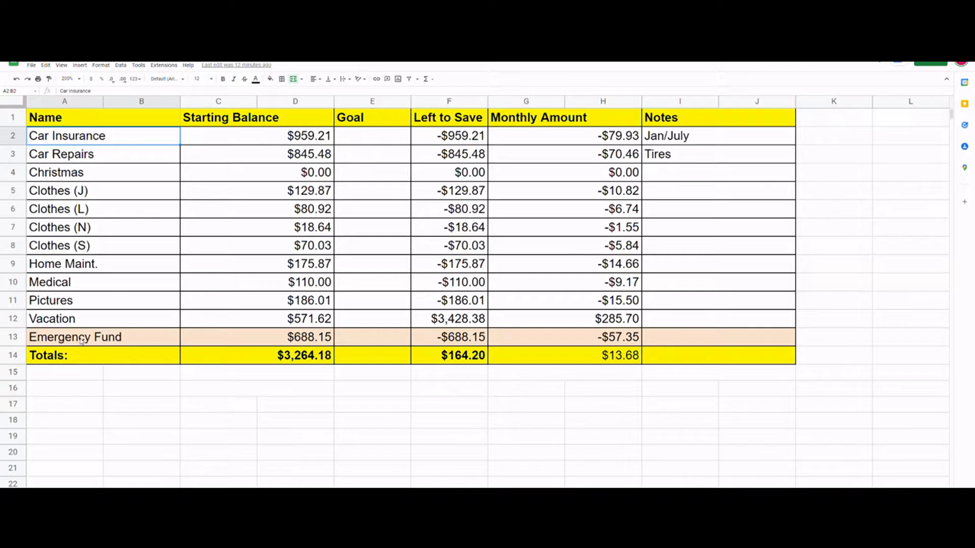
pyautogui.moveTo(109, 297)
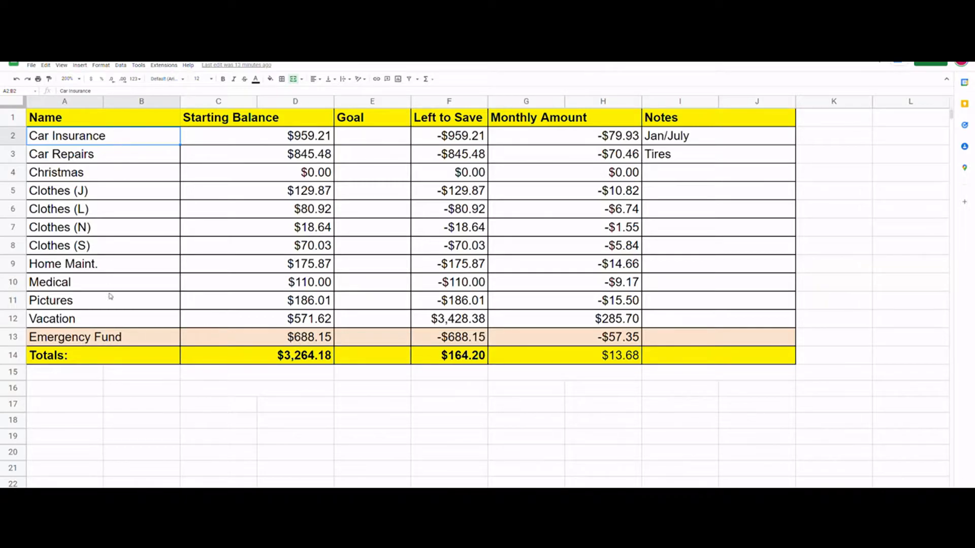
pyautogui.moveTo(98, 173)
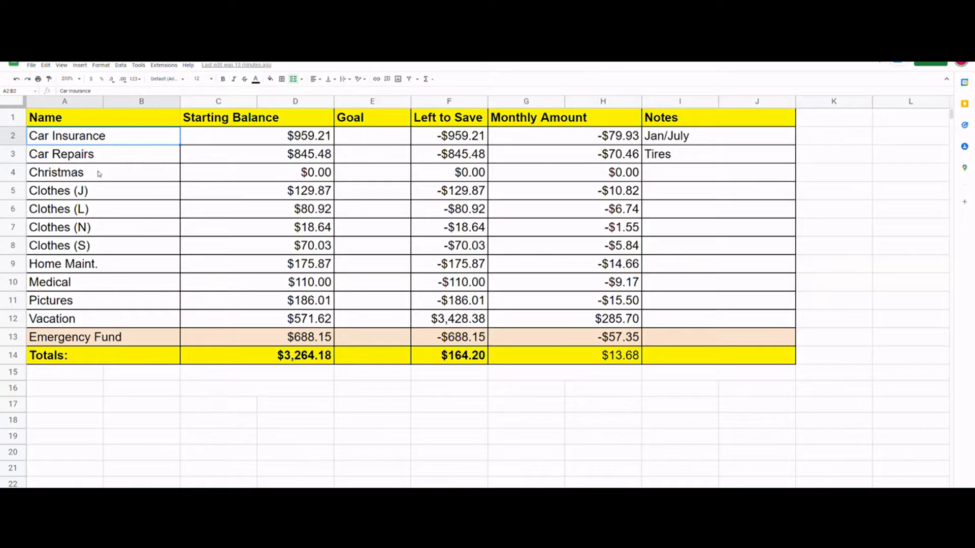
pyautogui.moveTo(98, 151)
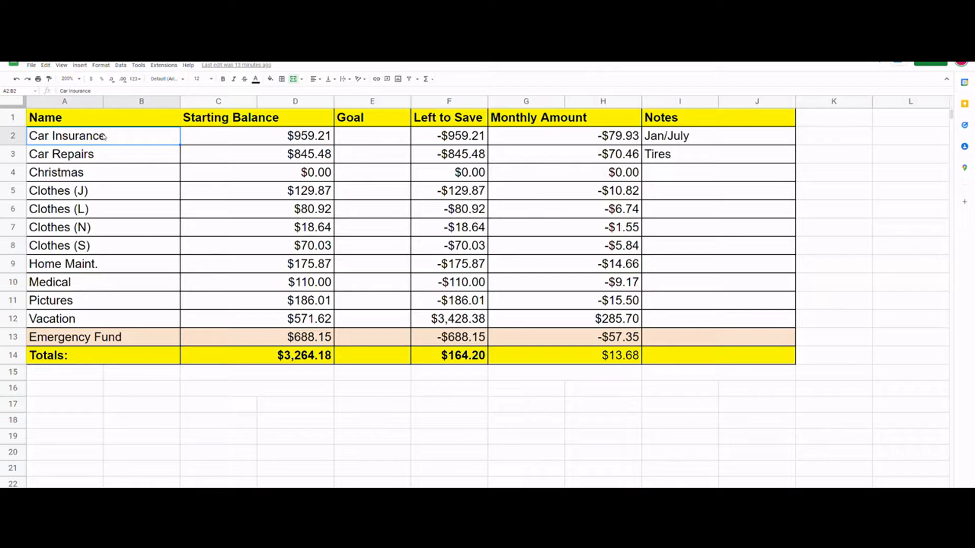
pyautogui.moveTo(115, 144)
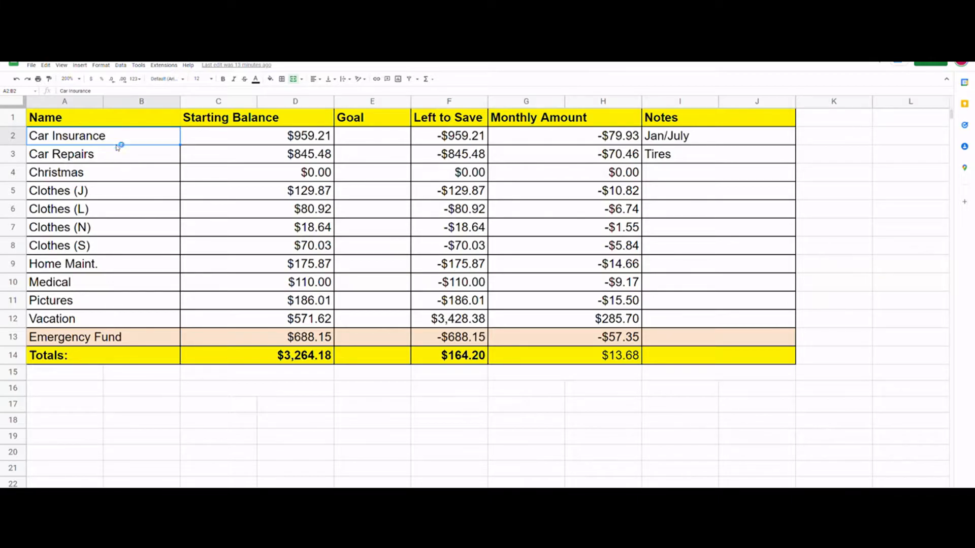
pyautogui.moveTo(116, 144)
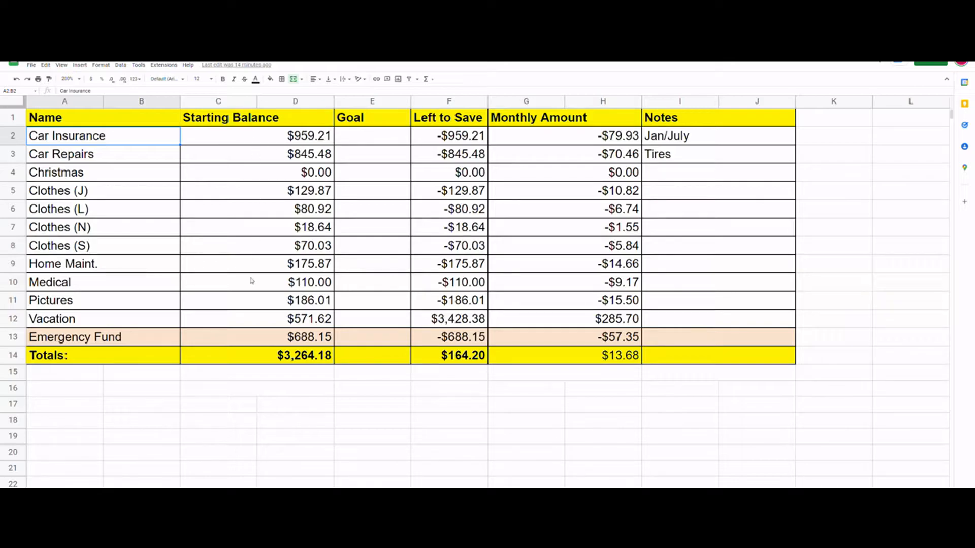
pyautogui.moveTo(302, 130)
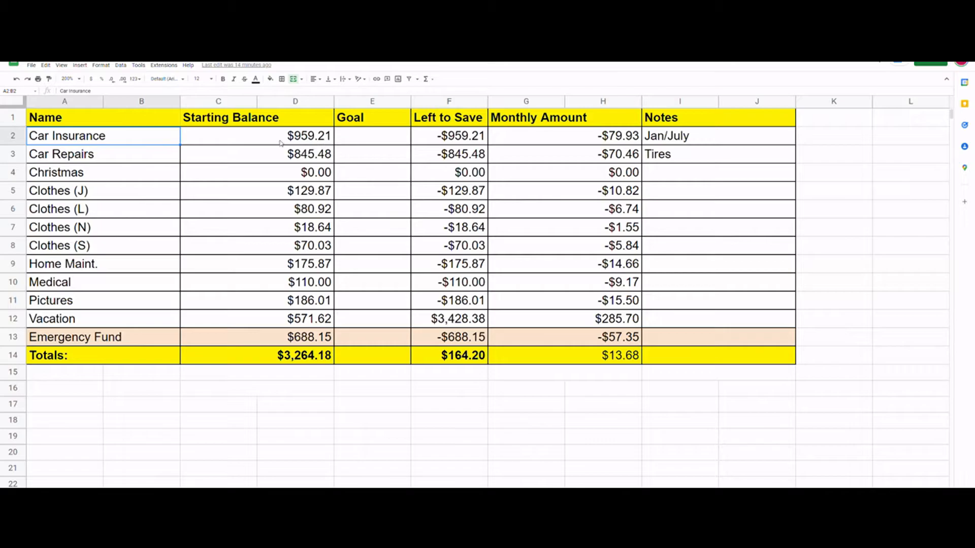
pyautogui.moveTo(281, 328)
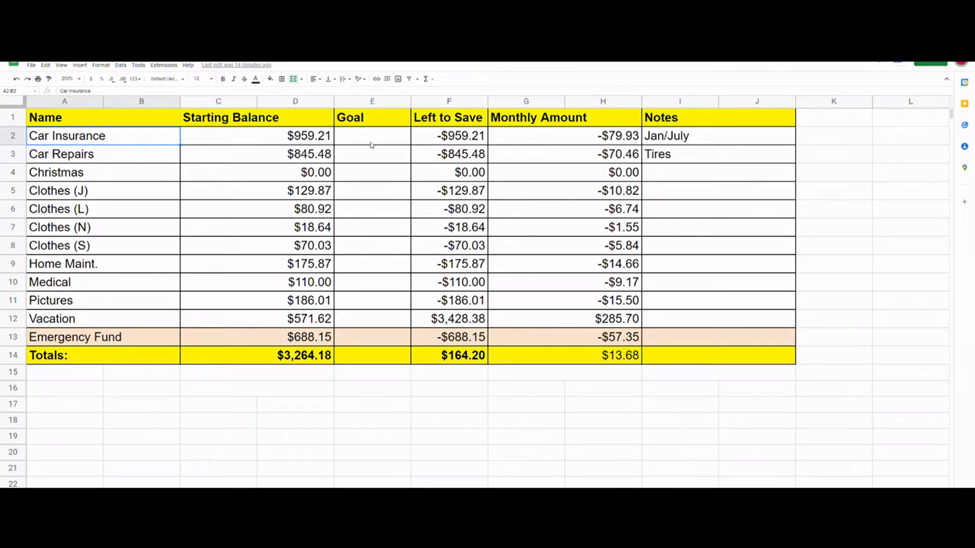
# Enter 1980 in E2 as the Car Insurance goal, leaving $1,020.79 and $85.07 monthly
pyautogui.click(371, 135)
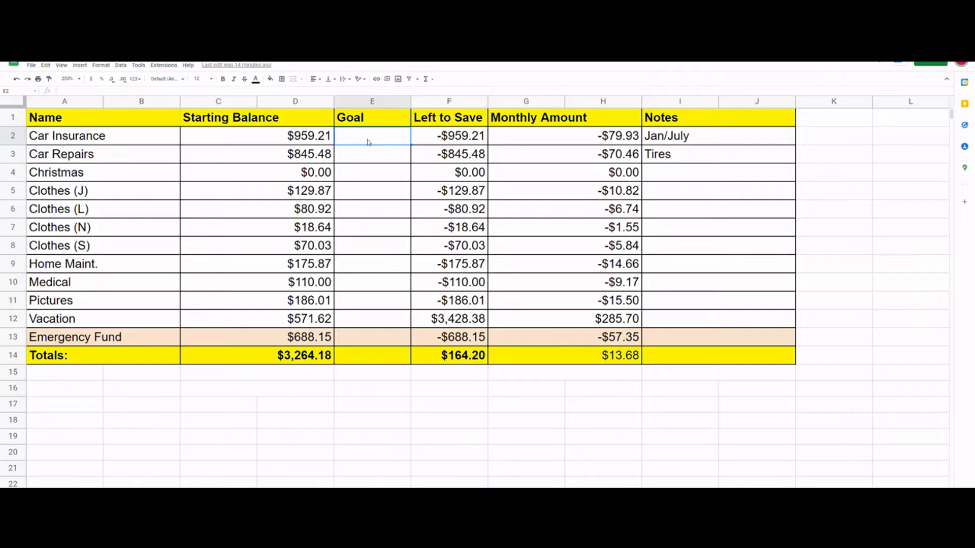
pyautogui.write('1980')
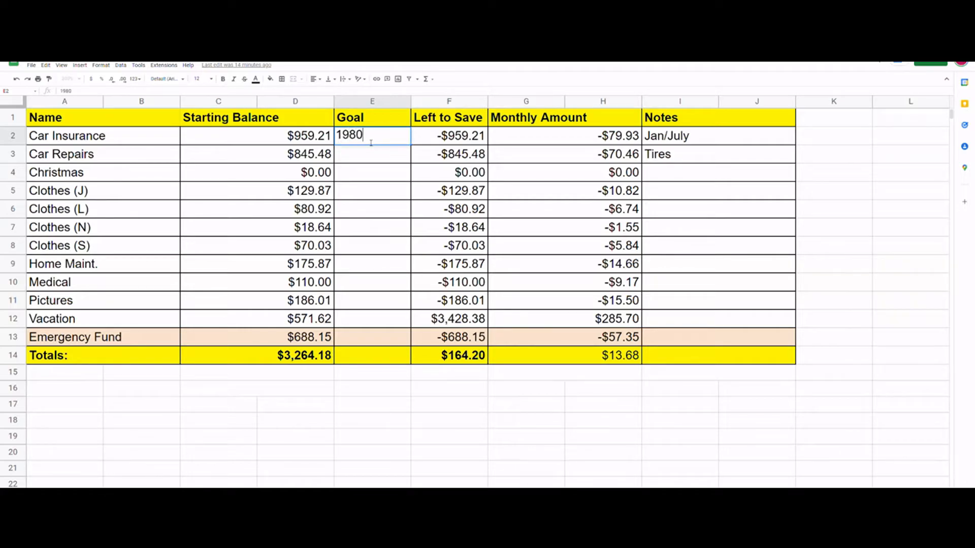
pyautogui.press('Enter')
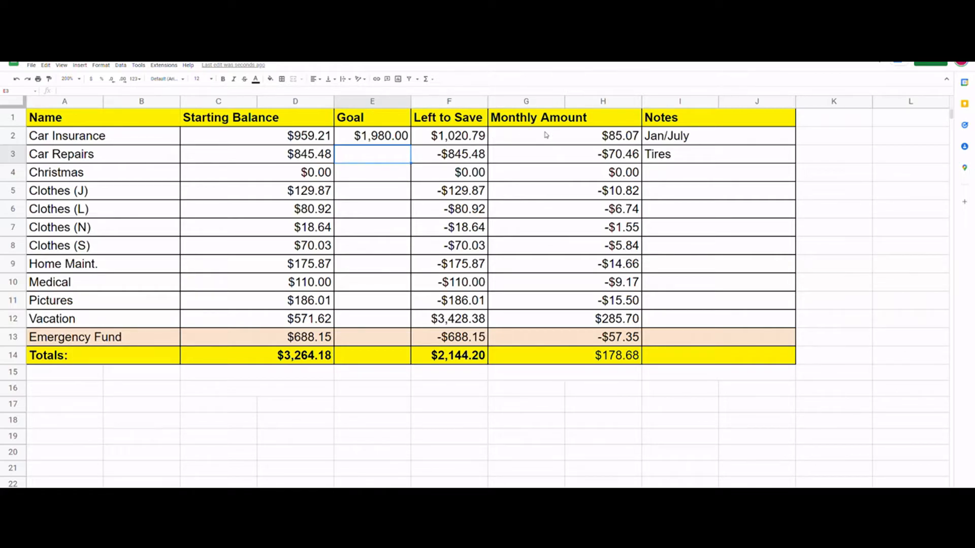
pyautogui.moveTo(622, 143)
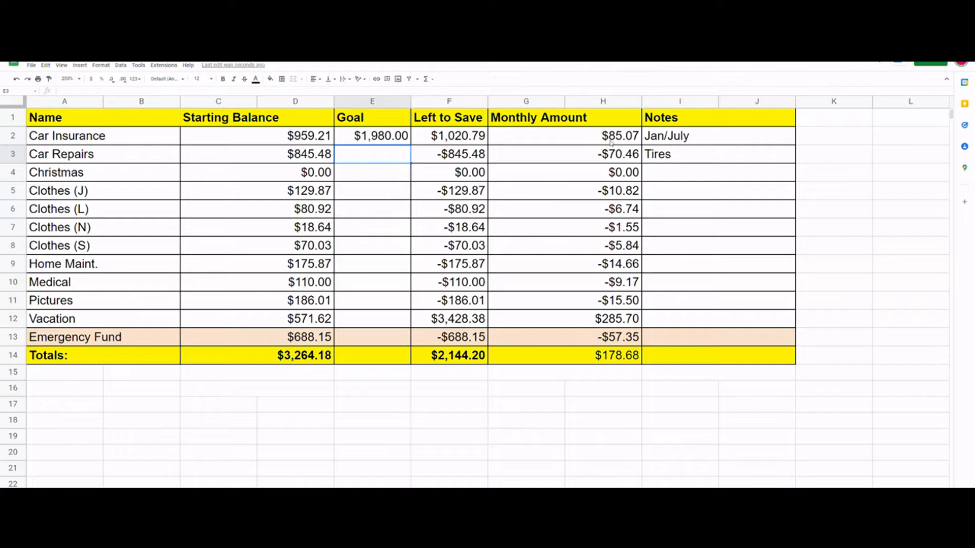
pyautogui.moveTo(562, 142)
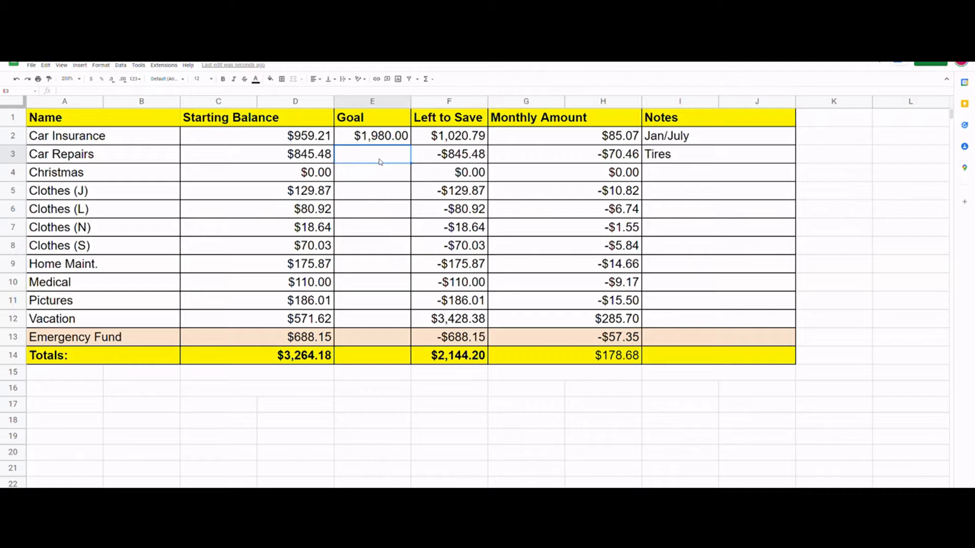
# Enter 1800 in E3 for Car Repairs, giving $954.52 left and $79.54 monthly
pyautogui.write('1800')
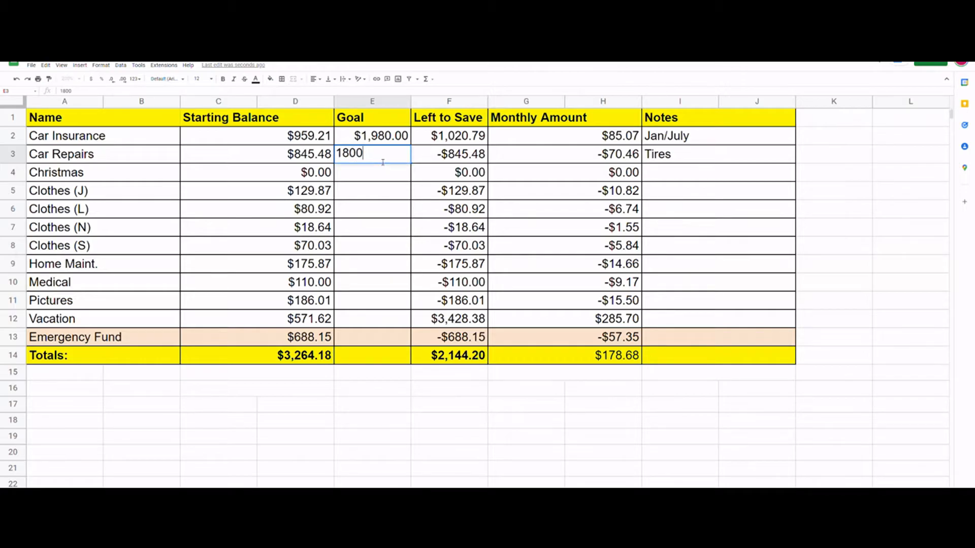
pyautogui.press('enter')
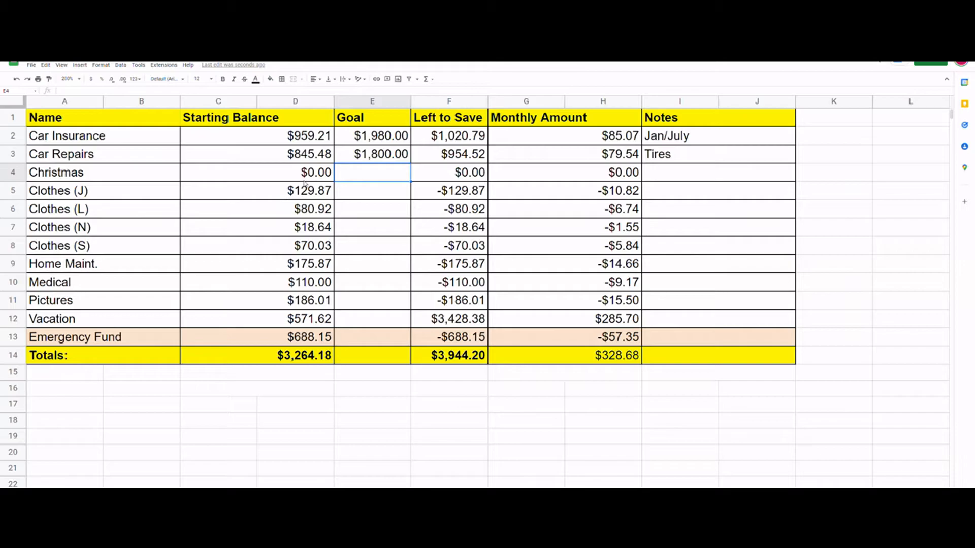
# Enter the $1,000.00 Christmas goal in E4, giving $83.33 monthly
pyautogui.write('10')
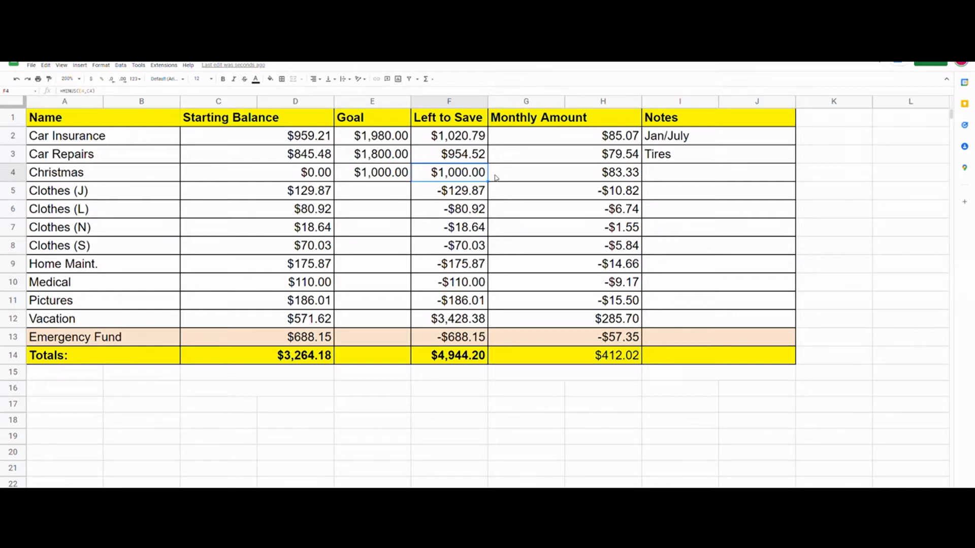
pyautogui.click(371, 190)
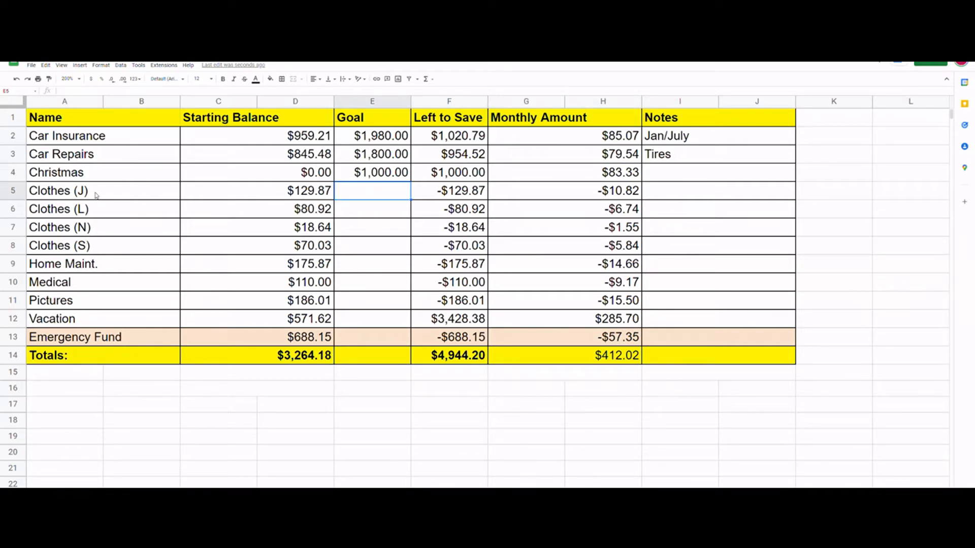
pyautogui.moveTo(366, 196)
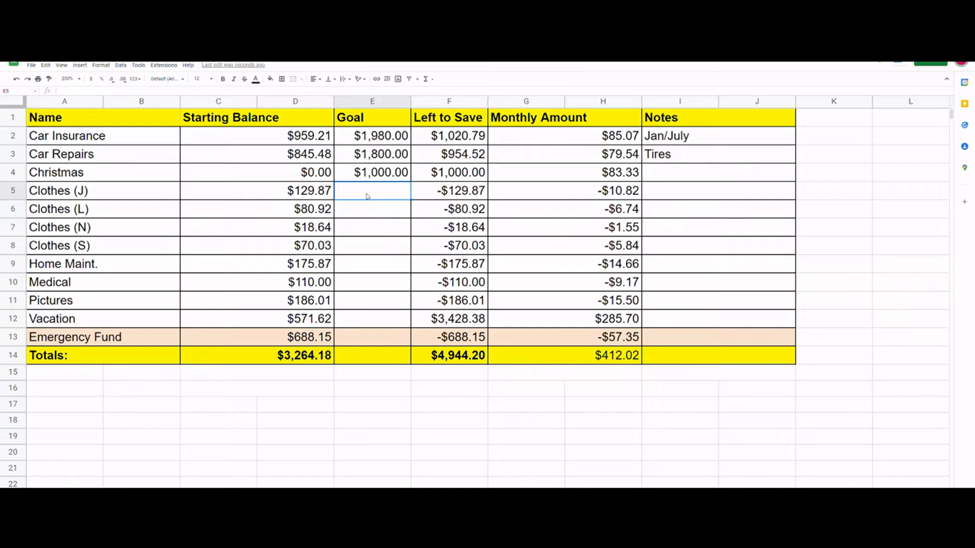
# Enter goals of $200.00 for Clothes (J) and $250.00 for Clothes (L)
pyautogui.write('200.00')
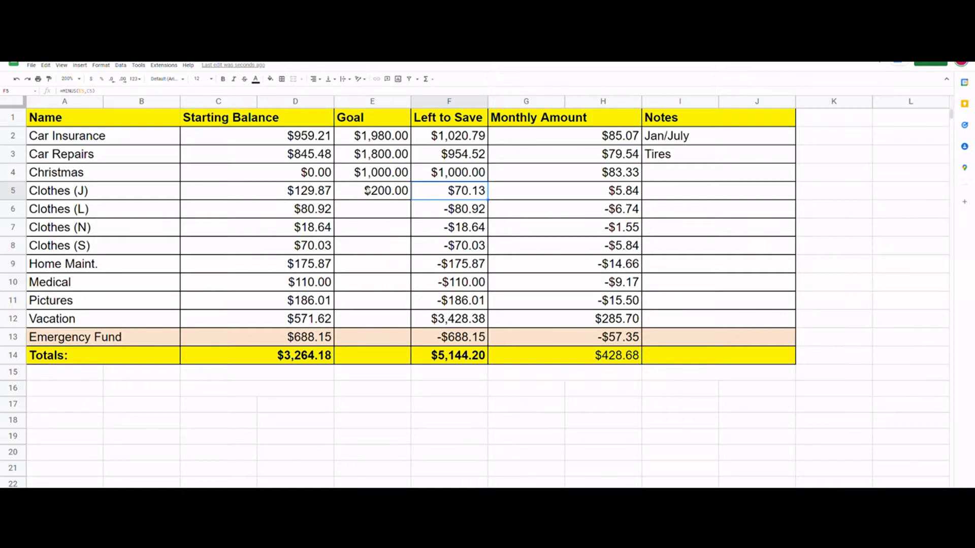
pyautogui.moveTo(125, 209)
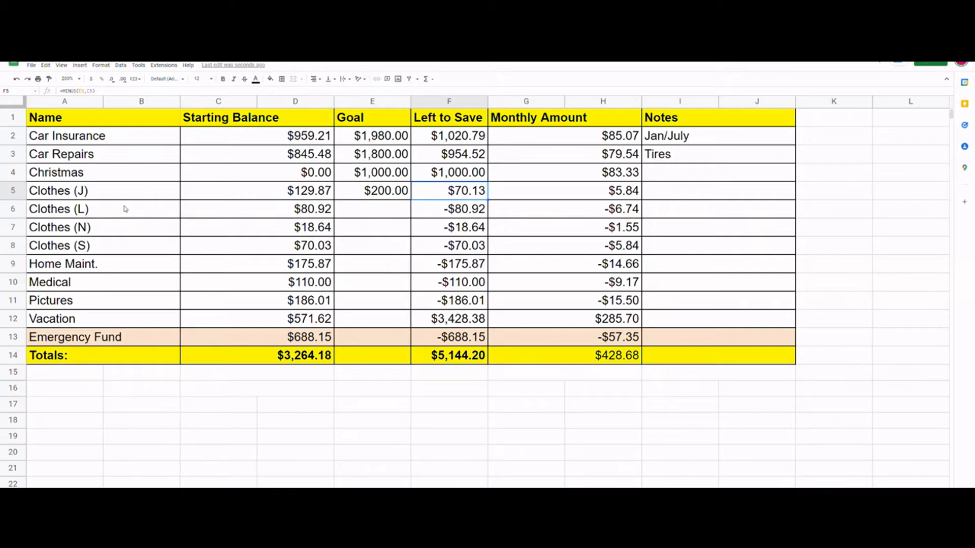
pyautogui.moveTo(510, 206)
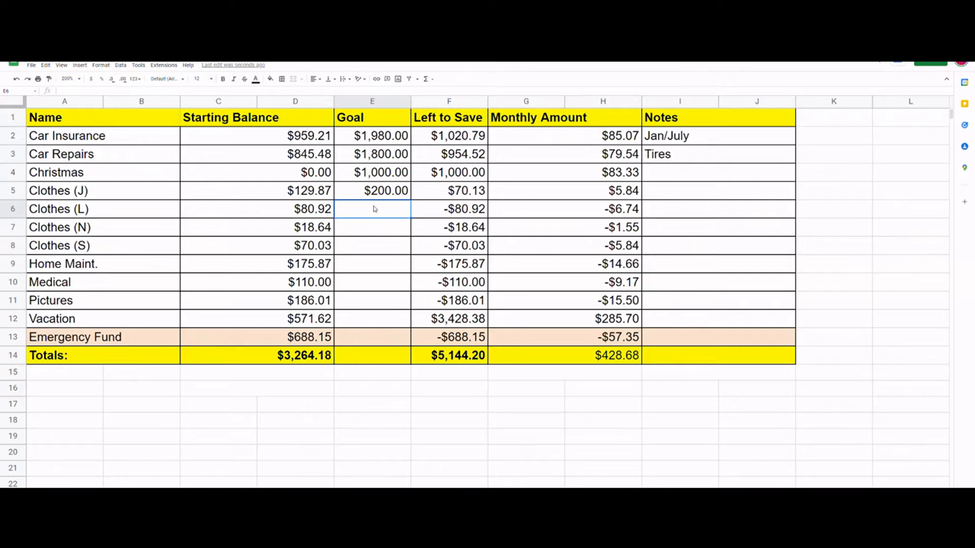
pyautogui.write('25')
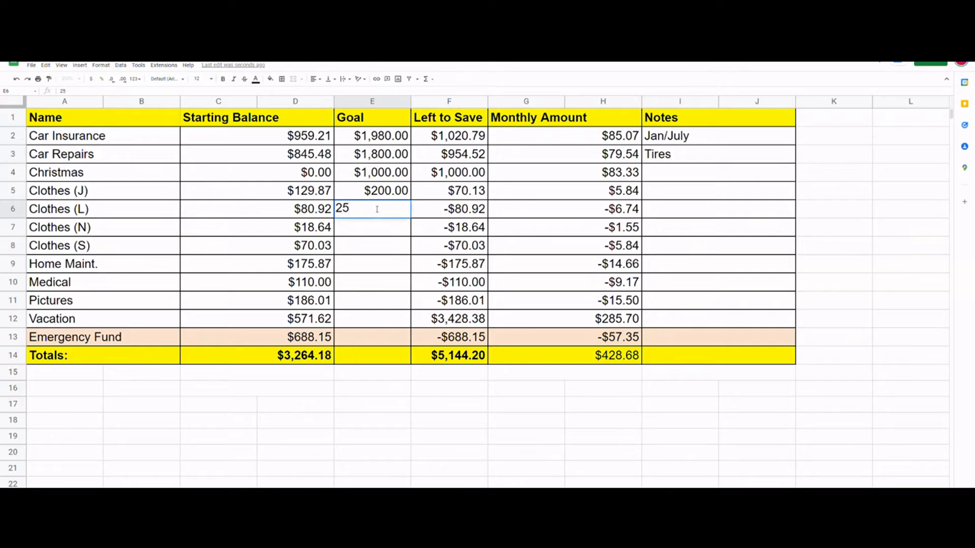
pyautogui.press('enter')
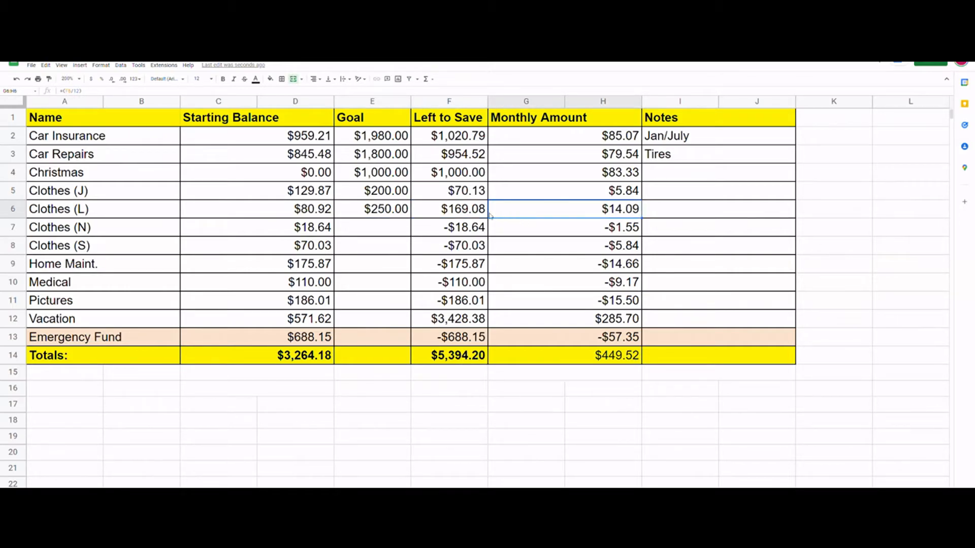
# Enter $300.00 for Clothes (N) and $350.00 for Clothes (S), checking the monthly amount
pyautogui.click(372, 227)
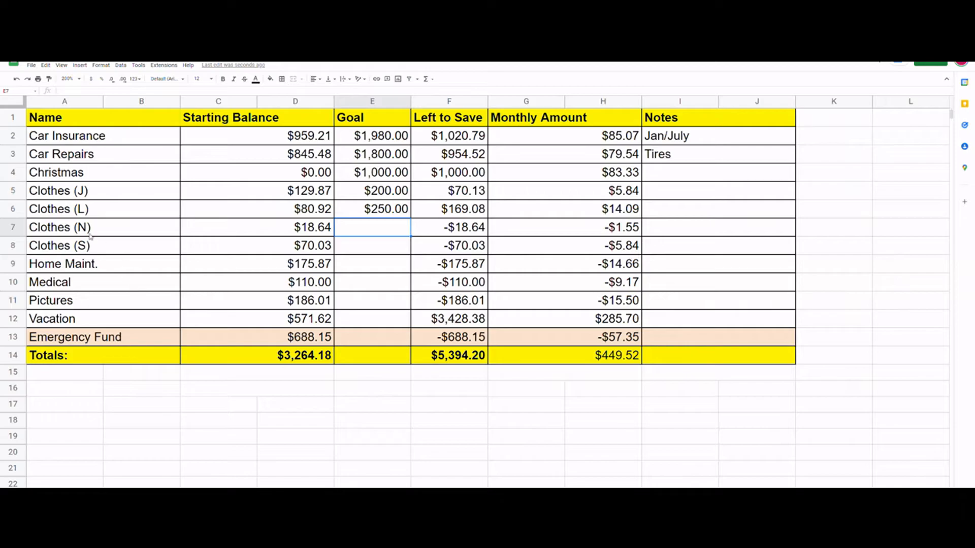
pyautogui.moveTo(106, 233)
pyautogui.write('$300.00')
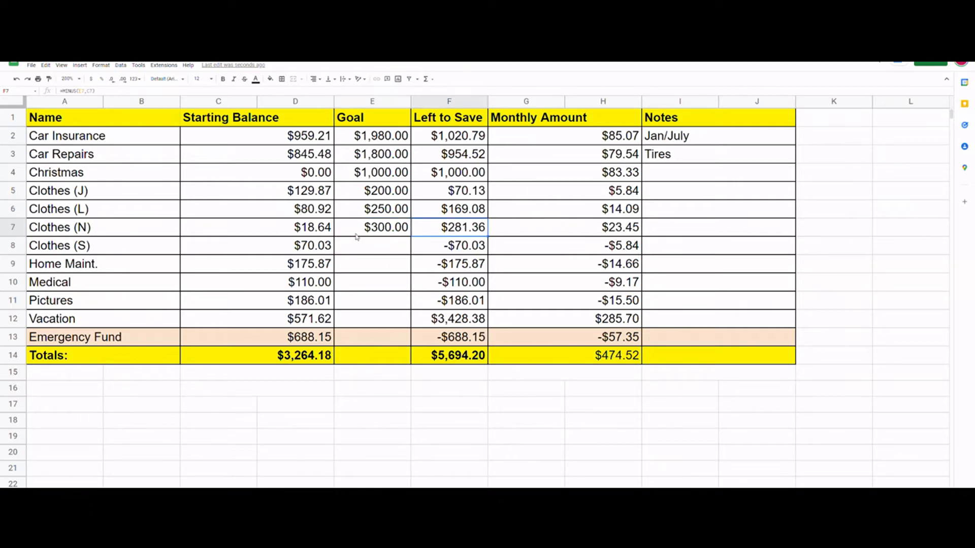
pyautogui.moveTo(309, 237)
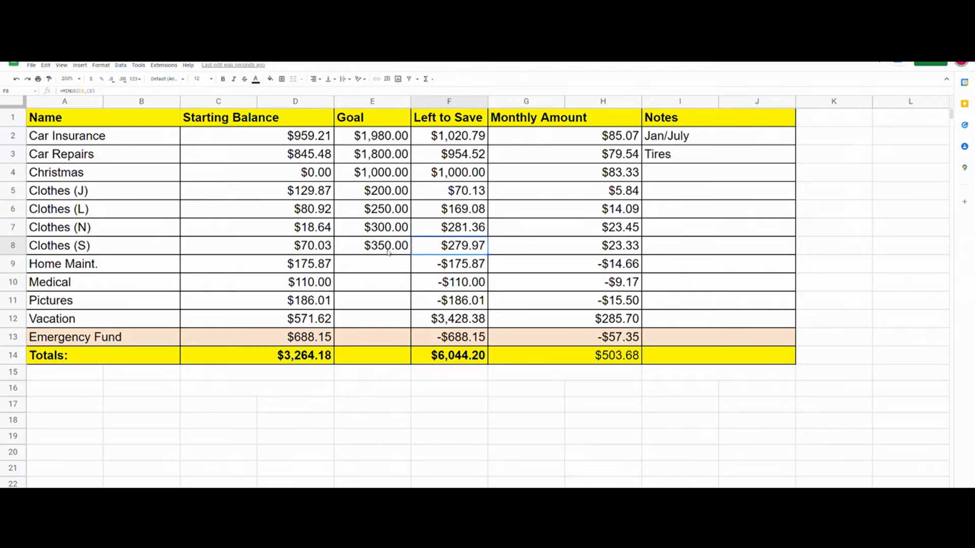
pyautogui.click(526, 245)
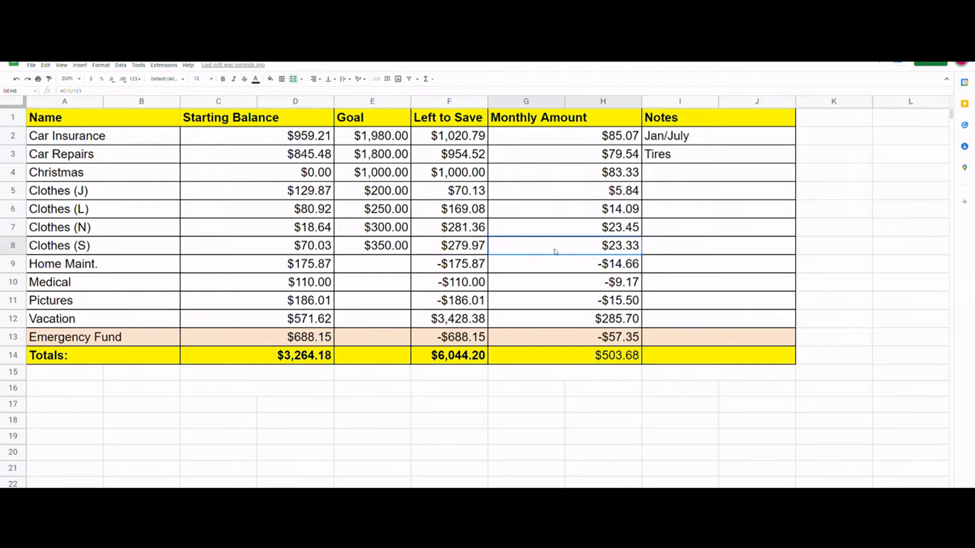
pyautogui.moveTo(621, 262)
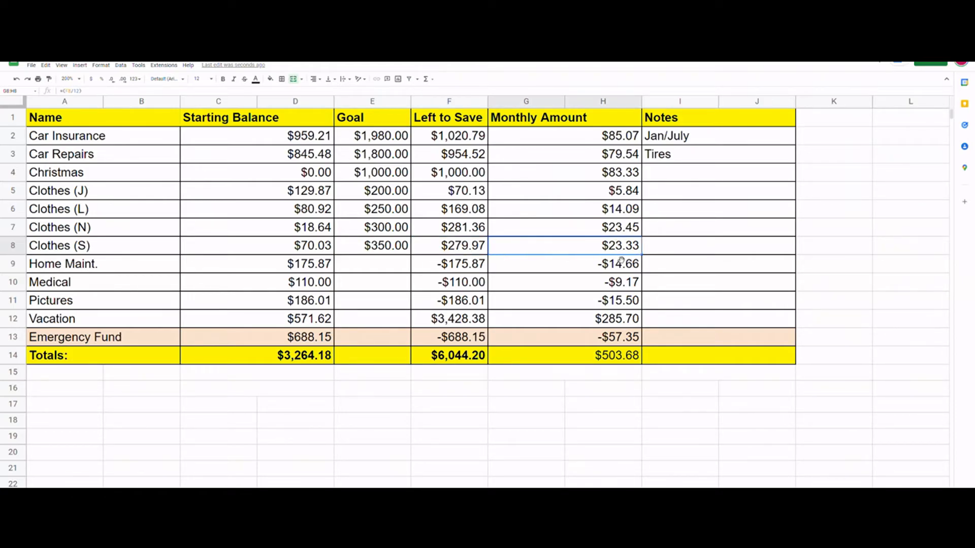
# Enter a $2,500.00 Home Maint. goal in E9, leaving $2,324.13 to save
pyautogui.click(371, 263)
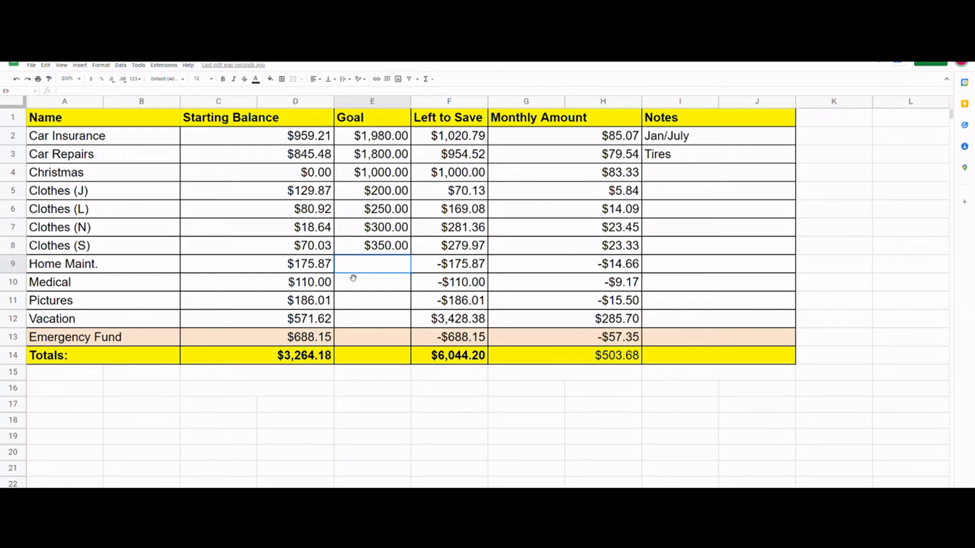
pyautogui.write('2500')
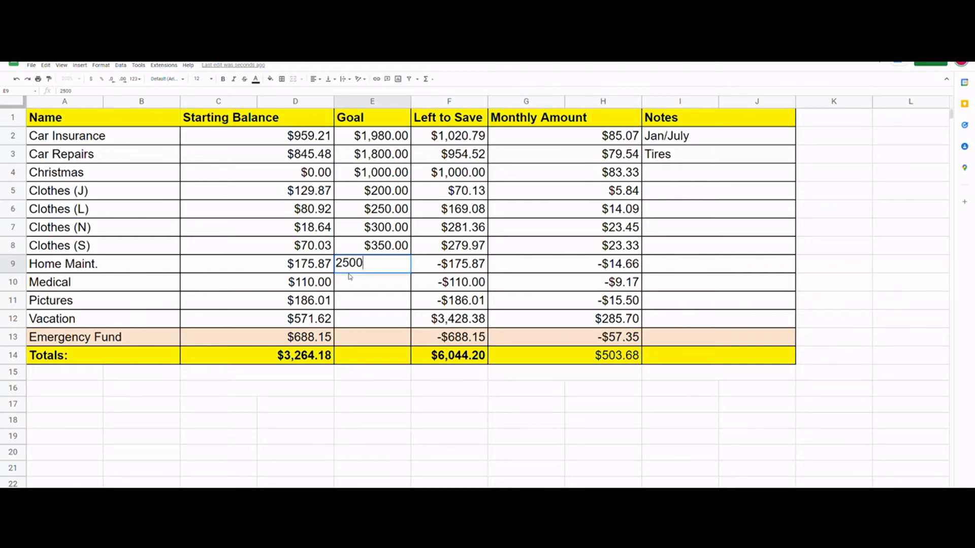
pyautogui.press('Enter')
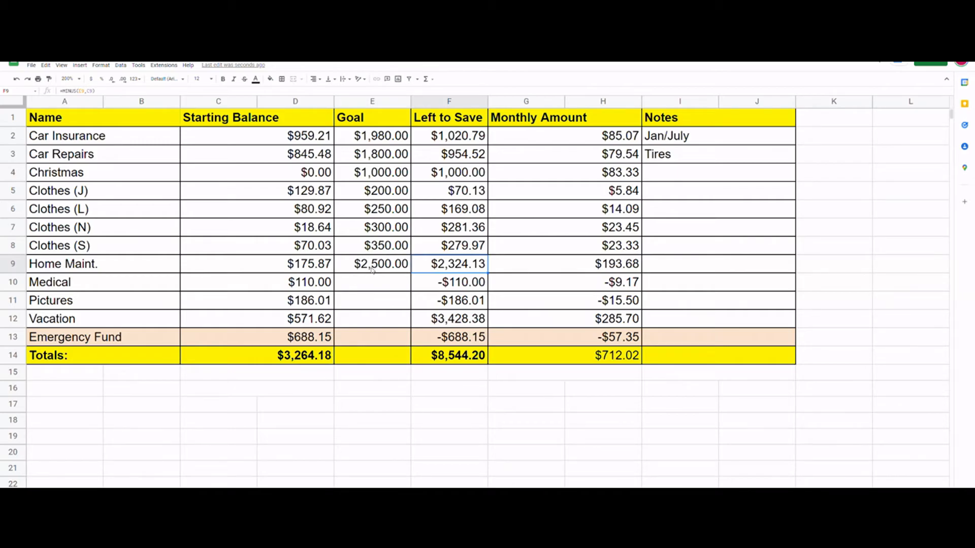
pyautogui.click(372, 263)
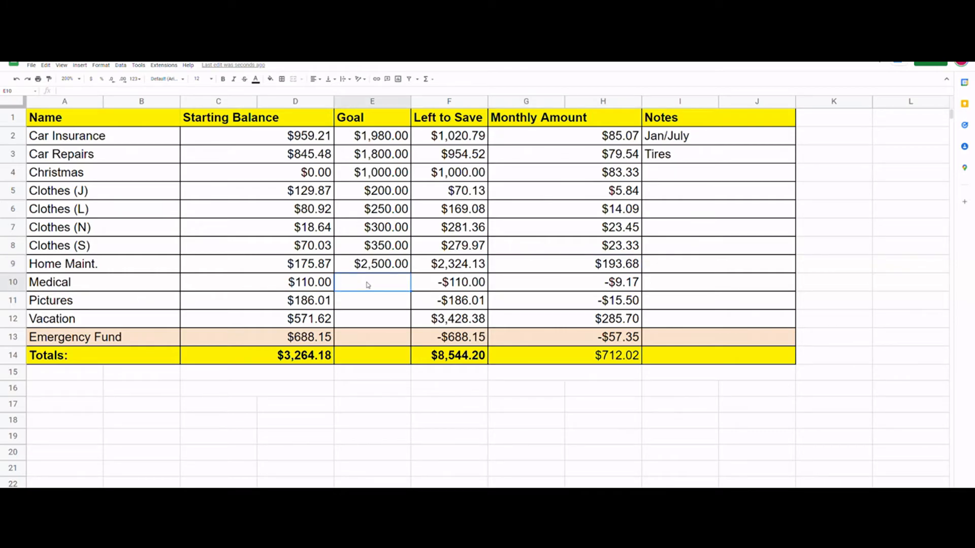
# Enter 600 for Medical and 275 for Pictures, reaching $9,419.20 left and $784.93 monthly
pyautogui.write('6')
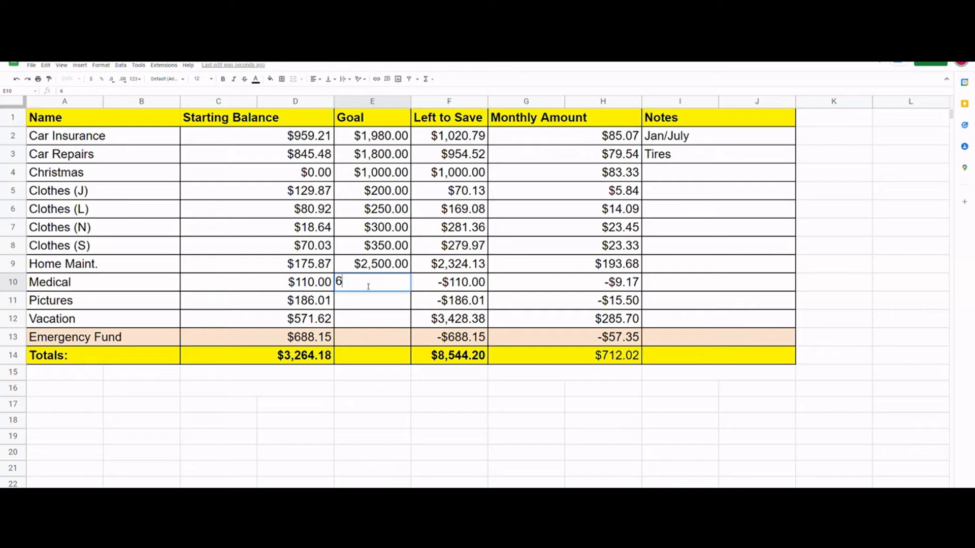
pyautogui.write('00.00')
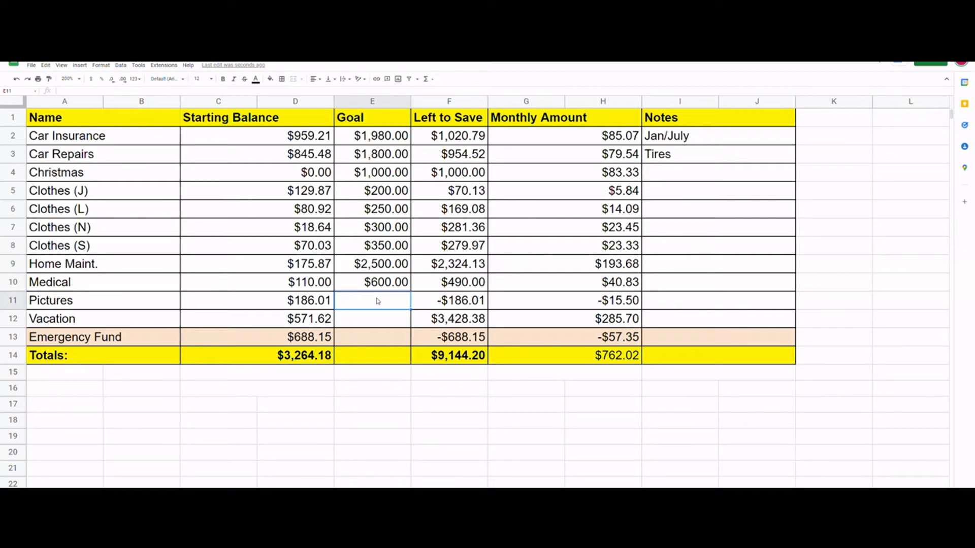
pyautogui.write('275.00')
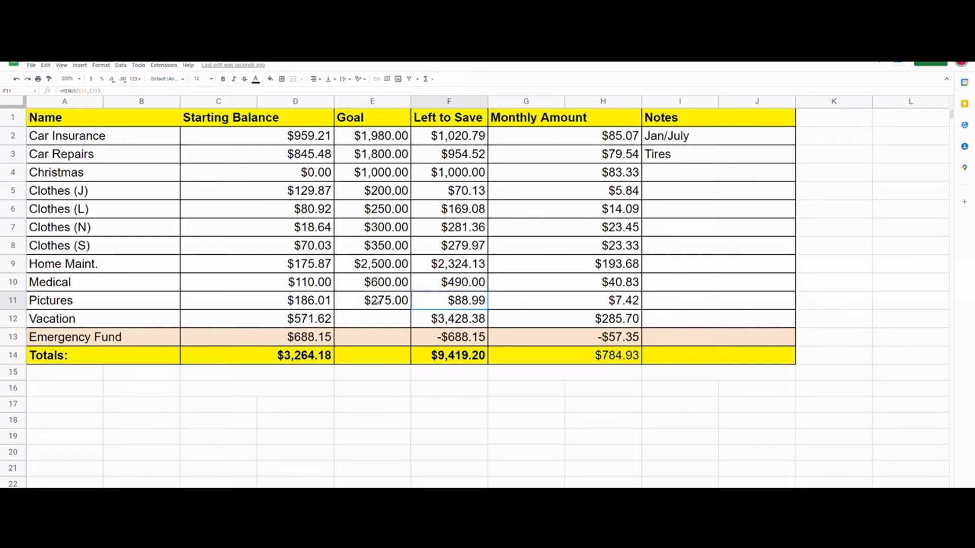
pyautogui.moveTo(373, 312)
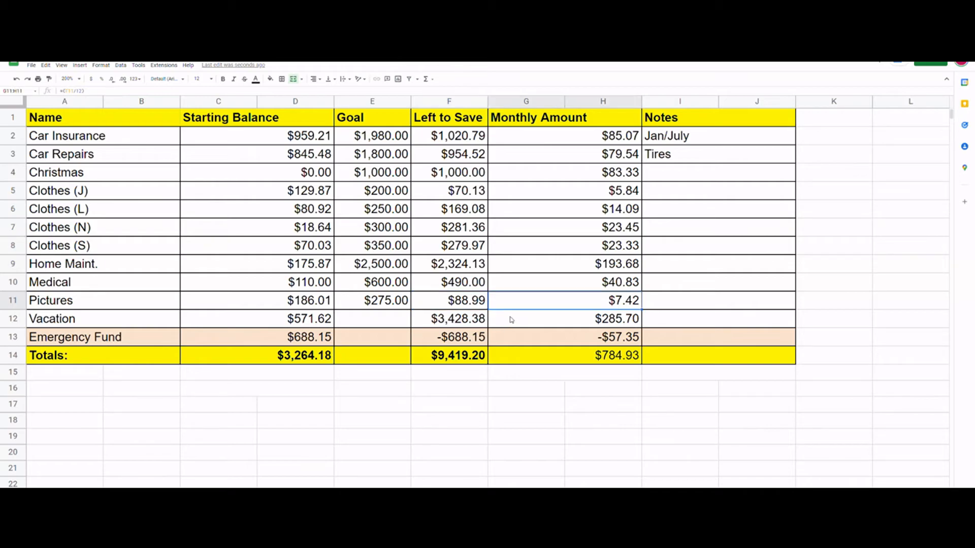
pyautogui.moveTo(552, 292)
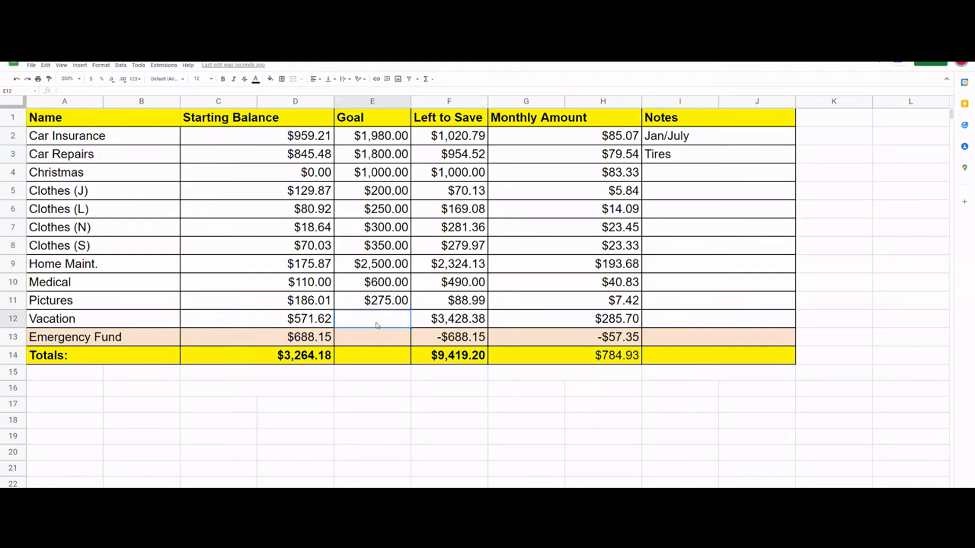
# Enter 4000 in E12 as the Vacation goal, leaving $3,428.38 to save
pyautogui.write('4,000.00')
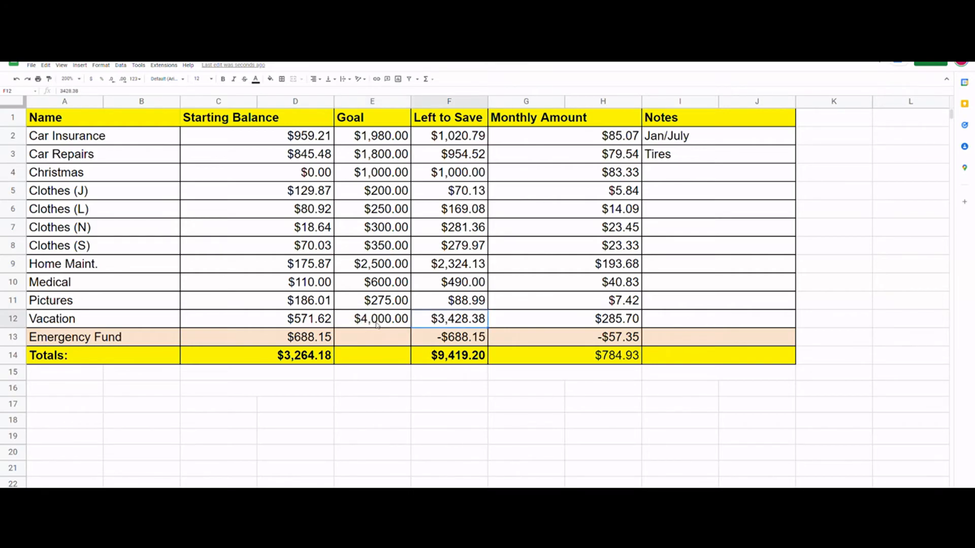
pyautogui.moveTo(387, 328)
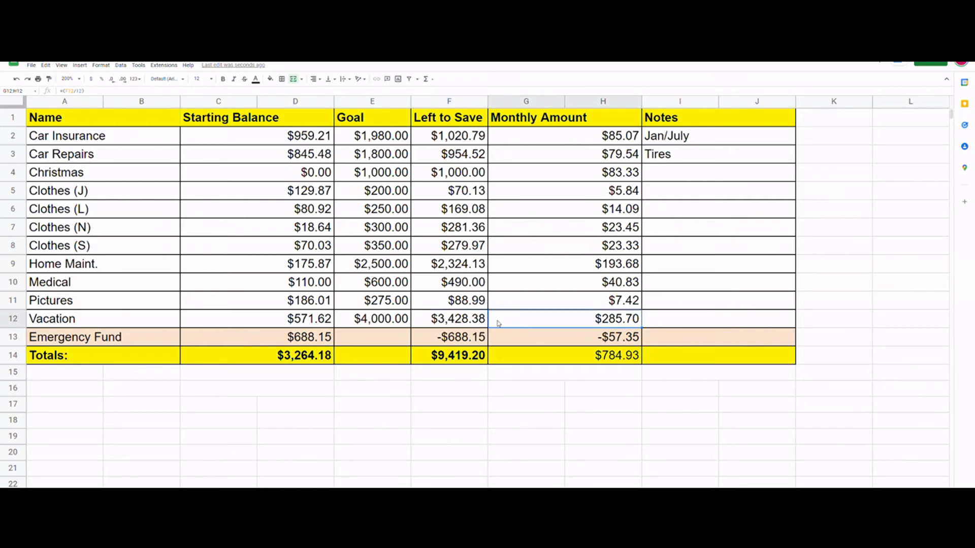
pyautogui.moveTo(115, 357)
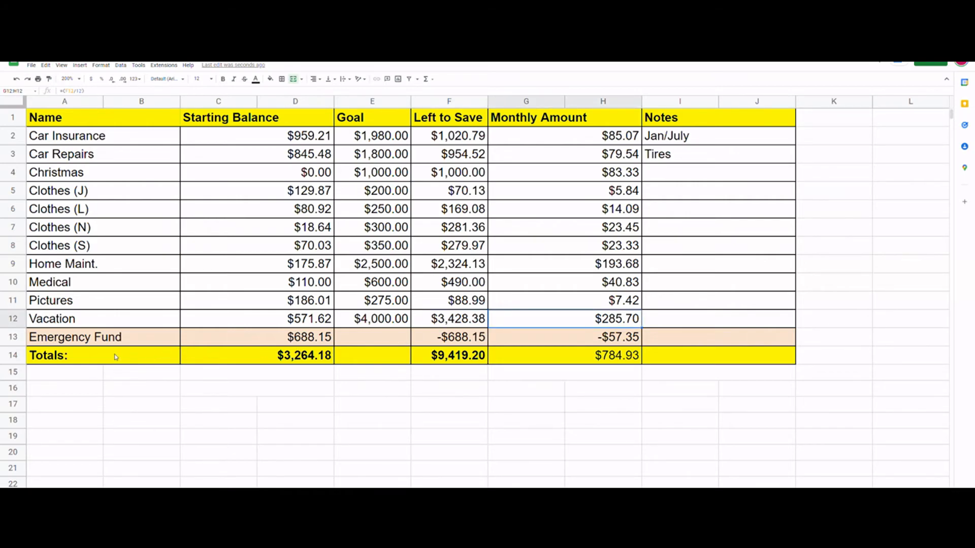
pyautogui.moveTo(341, 338)
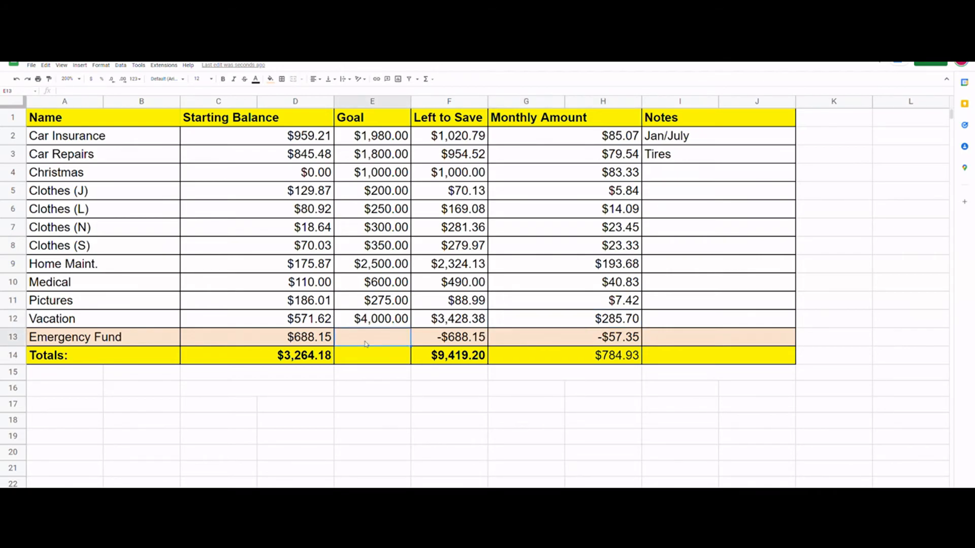
# Enter 7000 in E13 as the Emergency Fund goal, leaving $6,311.85 to save
pyautogui.write('700')
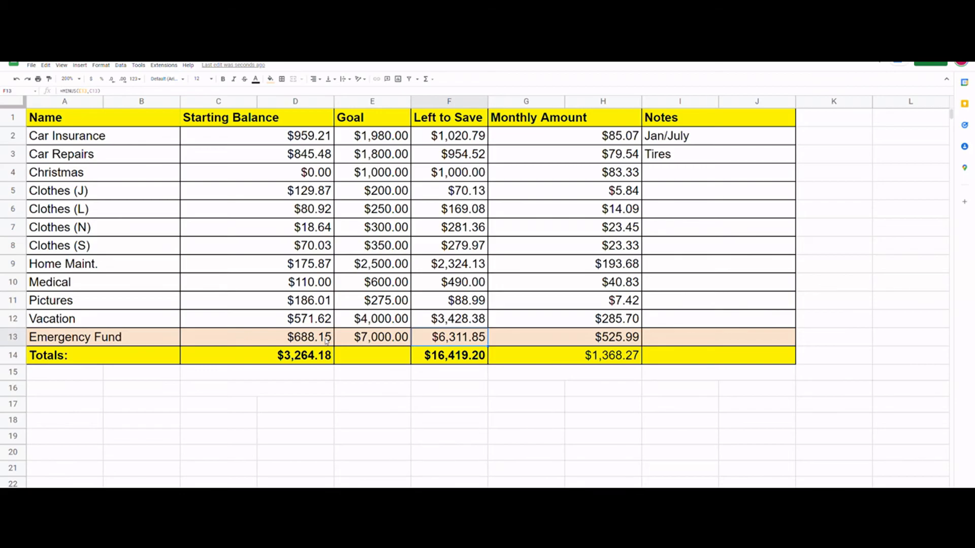
pyautogui.moveTo(325, 340)
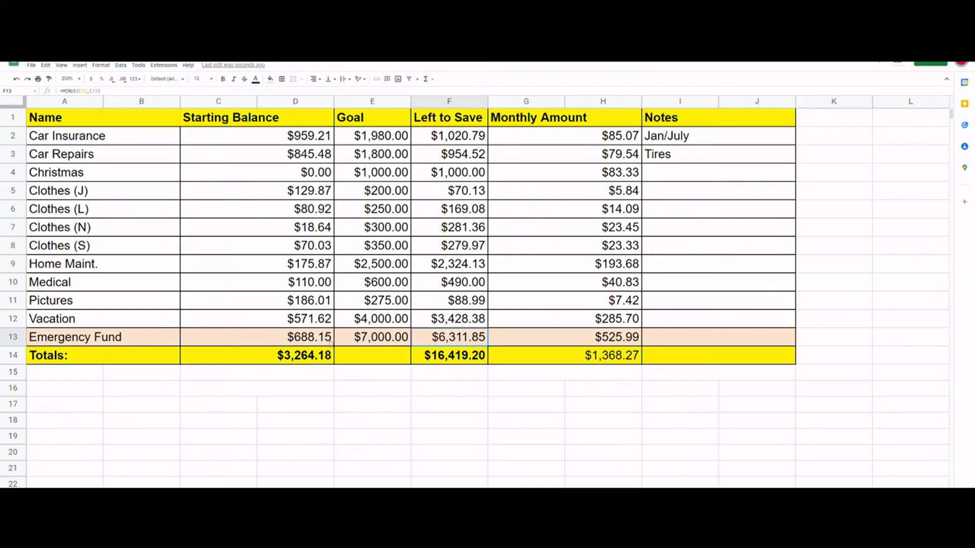
pyautogui.moveTo(518, 345)
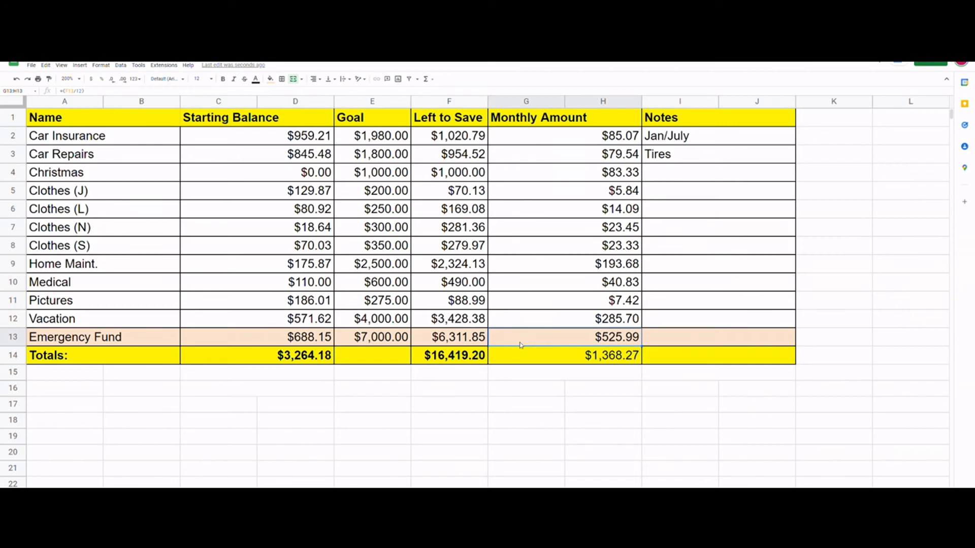
pyautogui.moveTo(511, 343)
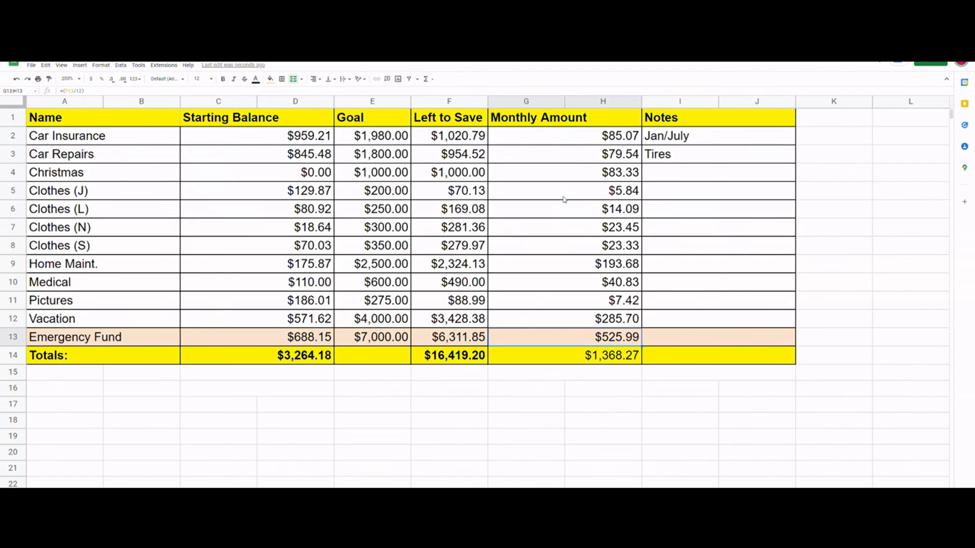
pyautogui.moveTo(608, 371)
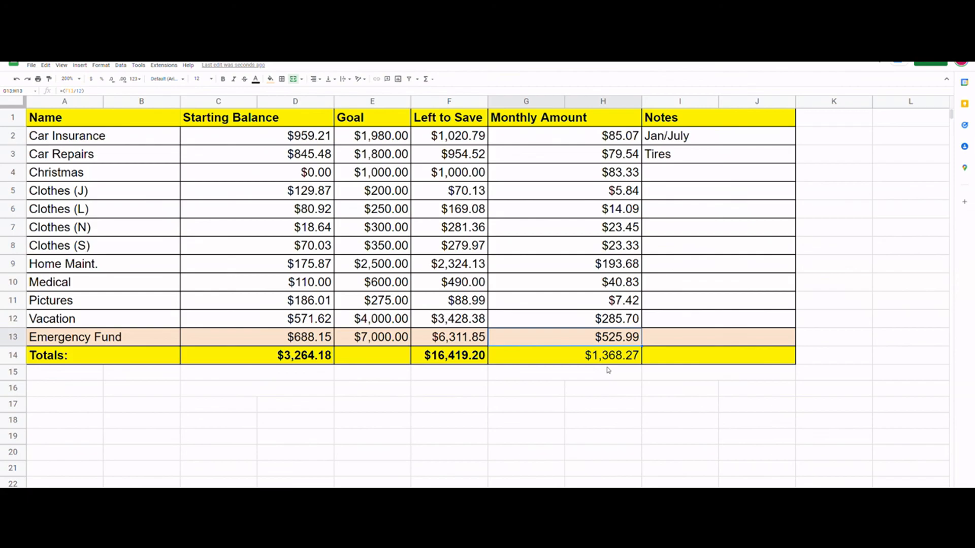
pyautogui.moveTo(579, 371)
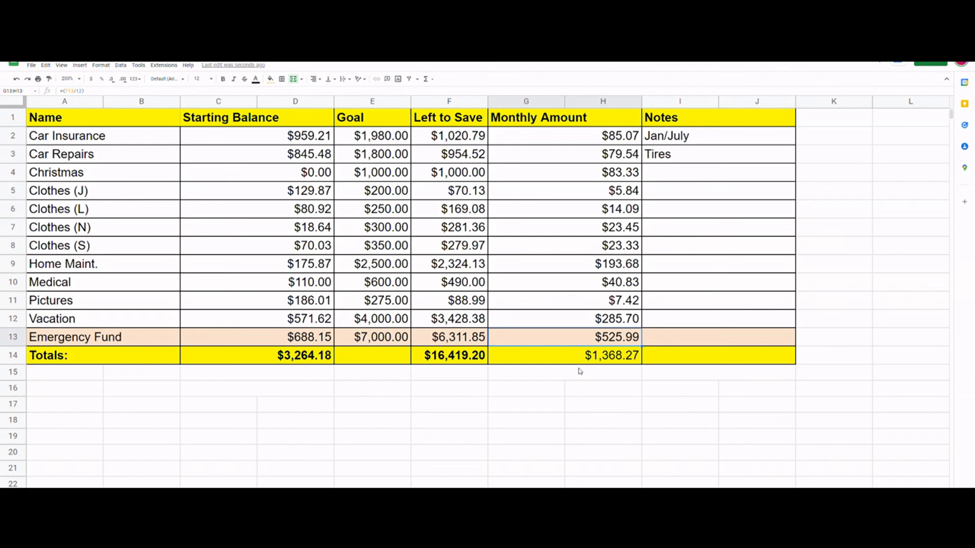
pyautogui.moveTo(601, 371)
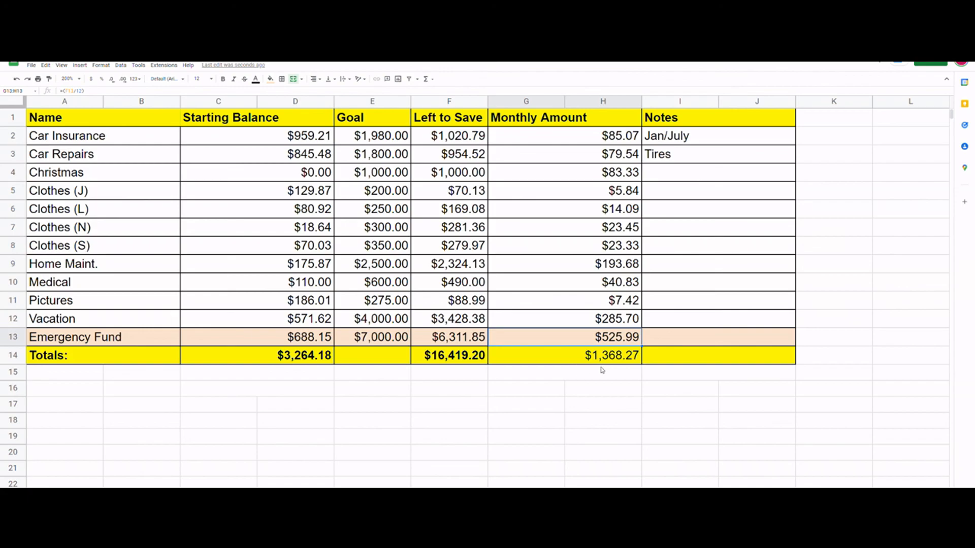